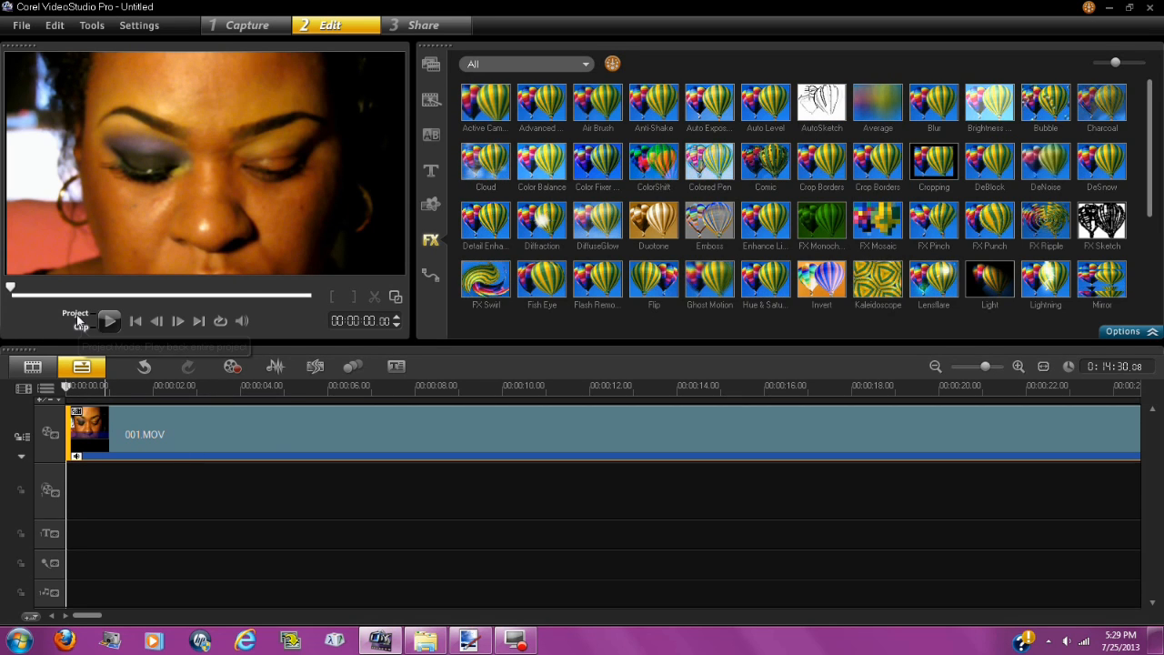
mouse_move(77, 318)
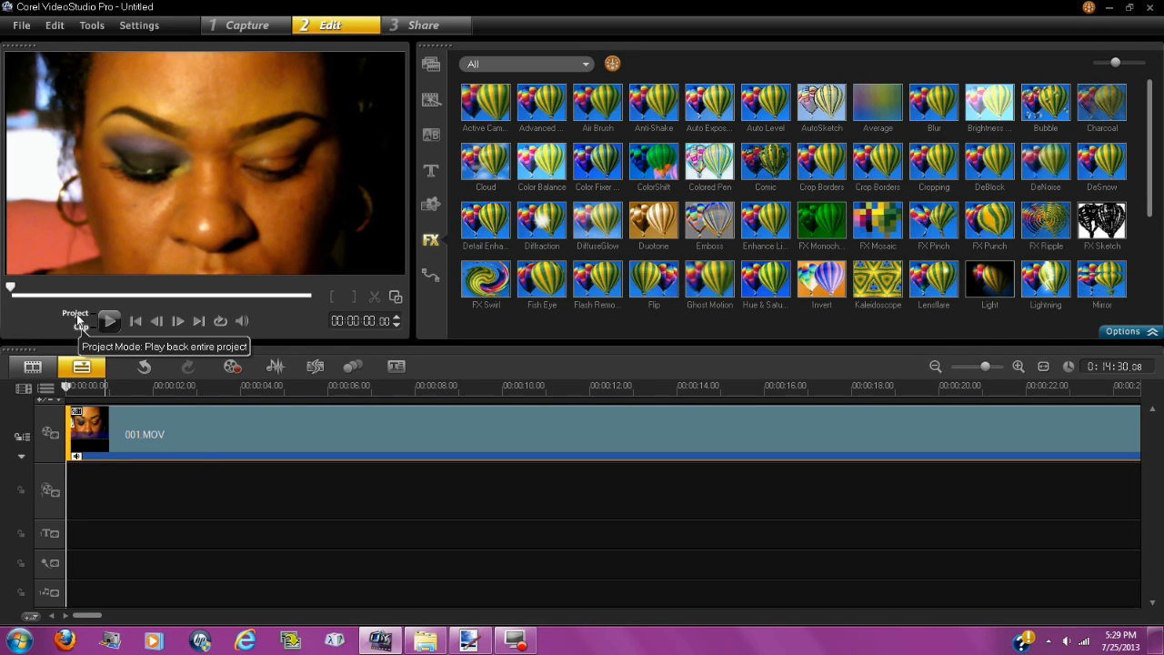
- Switch the preview panel to Clip mode so only 001.MOV plays
left_click(75, 314)
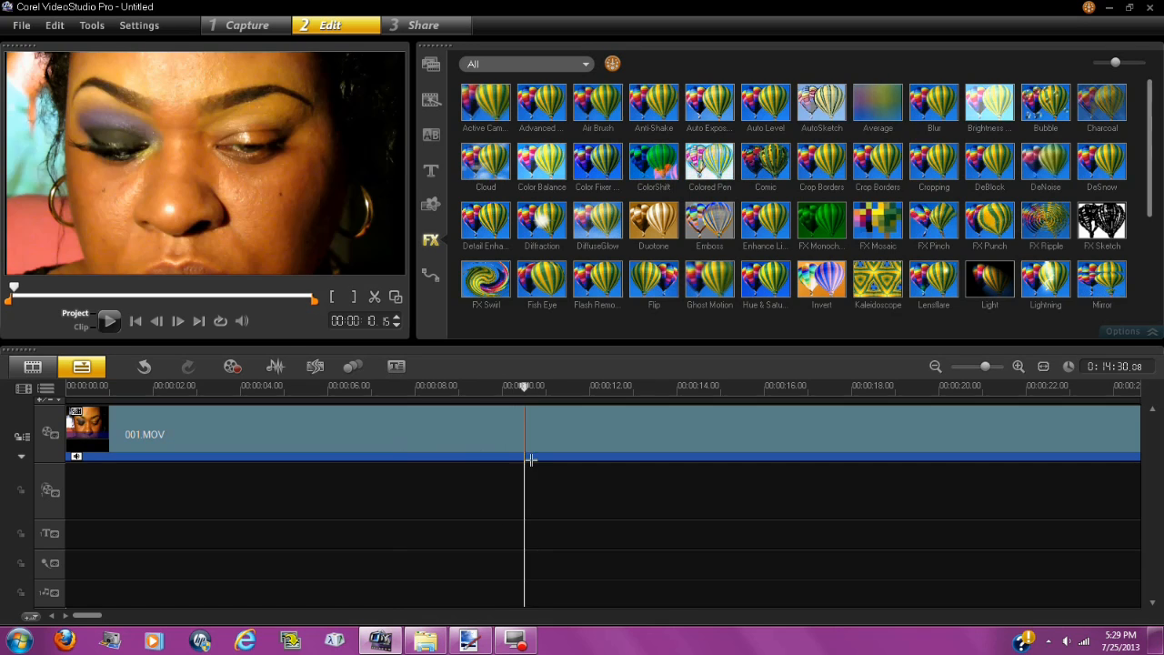
- Split 001.MOV with Split clip at 00:00:14 and again at 00:00:44
left_click(653, 385)
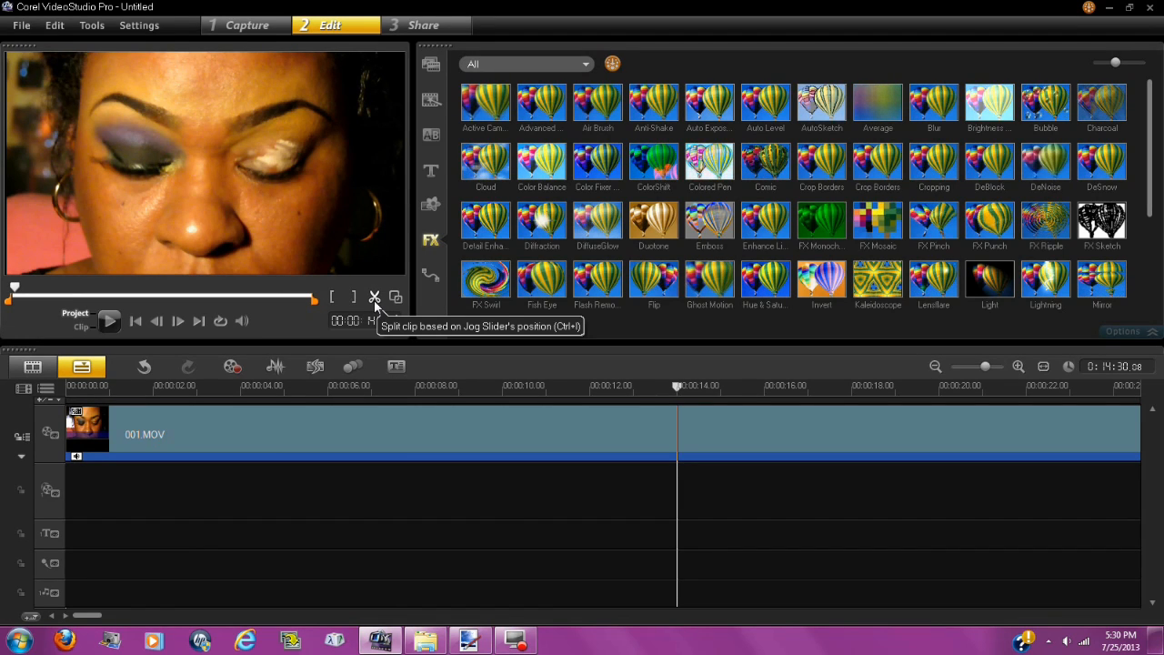
left_click(372, 298)
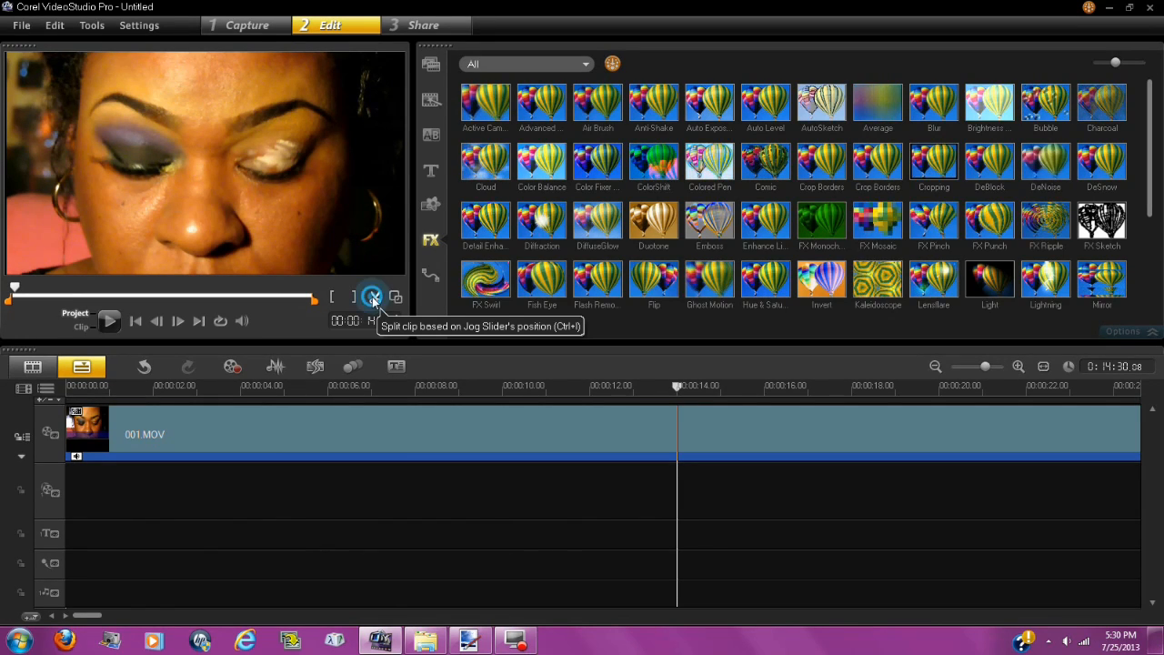
left_click(373, 296)
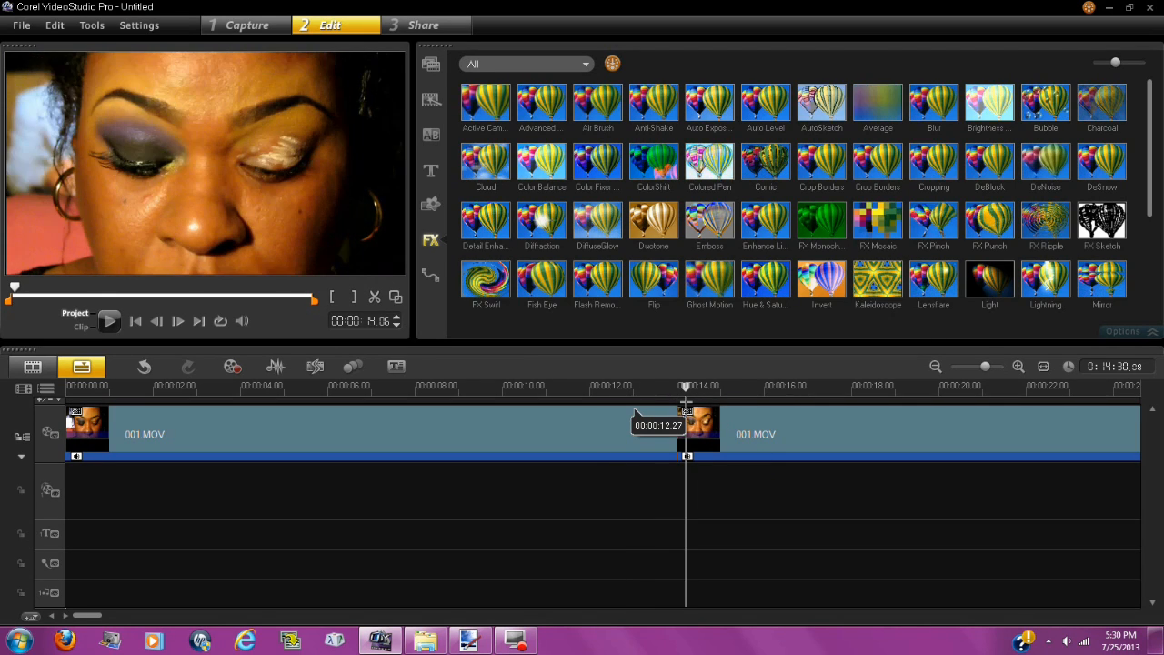
left_click_drag(686, 386, 776, 385)
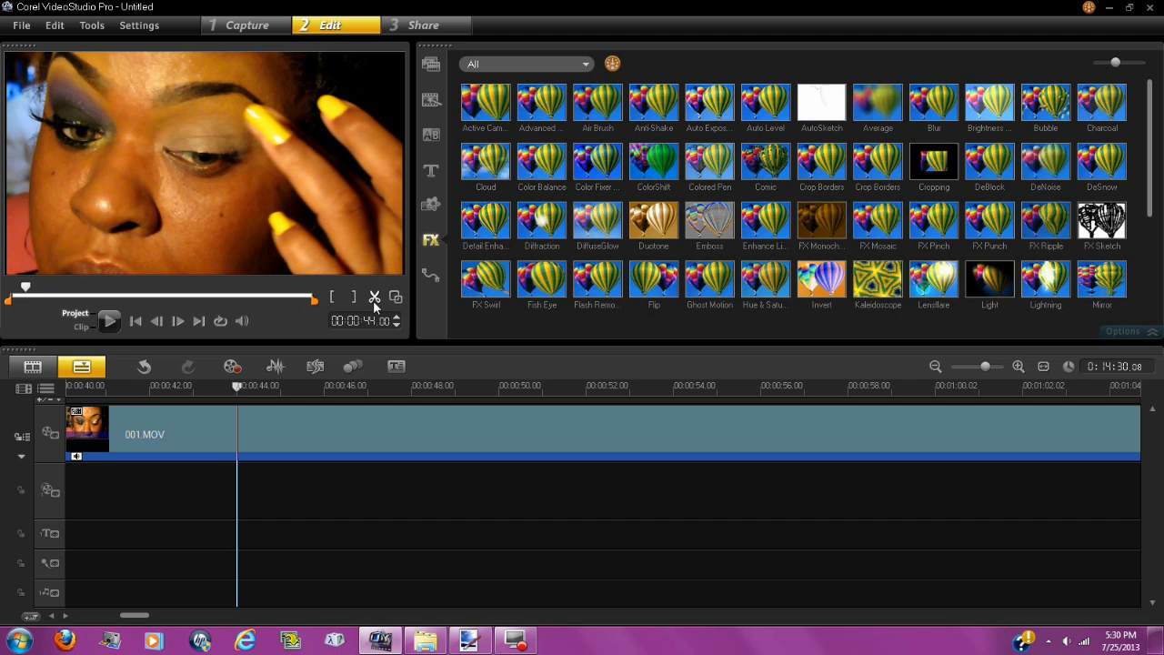
left_click(374, 297)
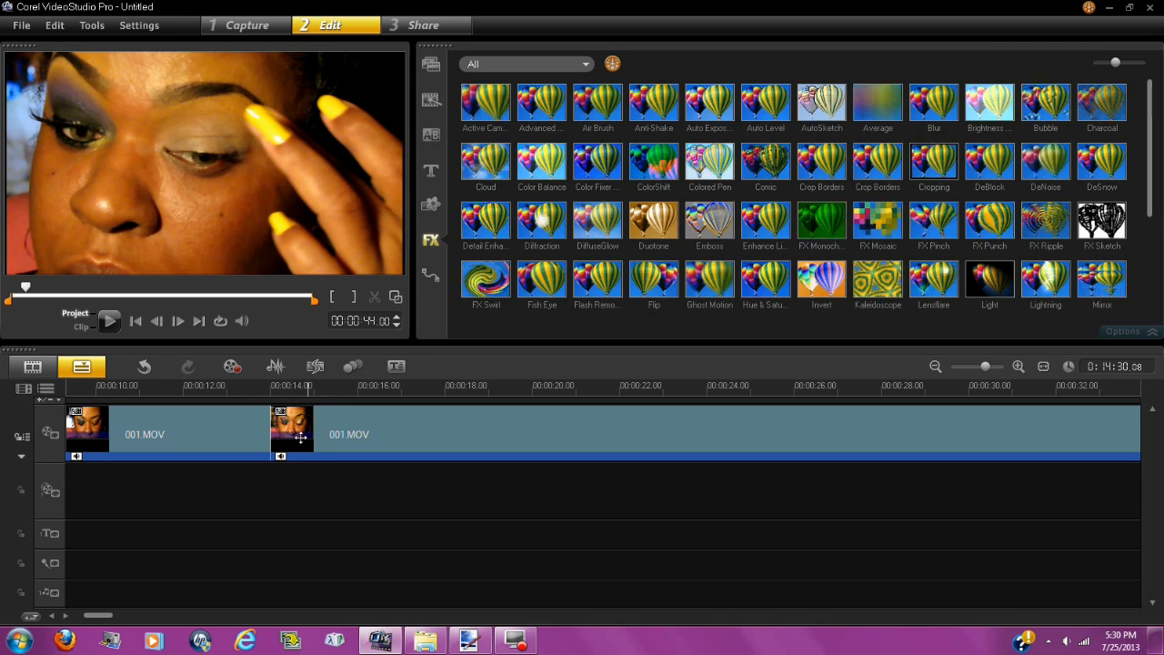
- Select the middle part of 001.MOV and open its speed settings
left_click(267, 386)
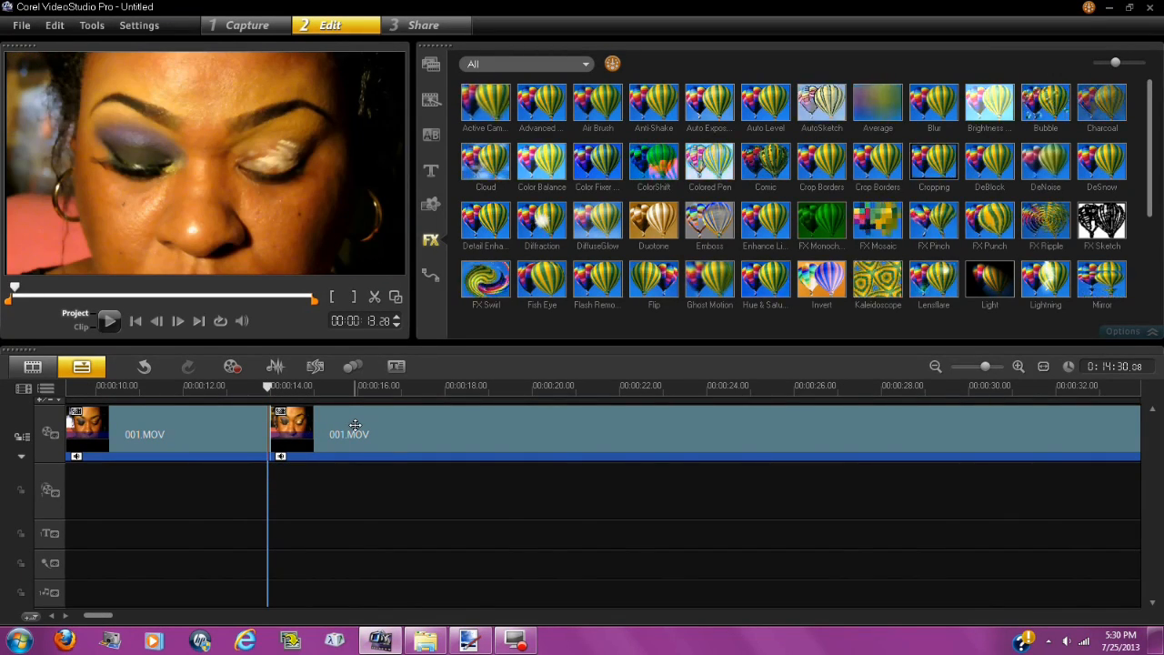
left_click(364, 428)
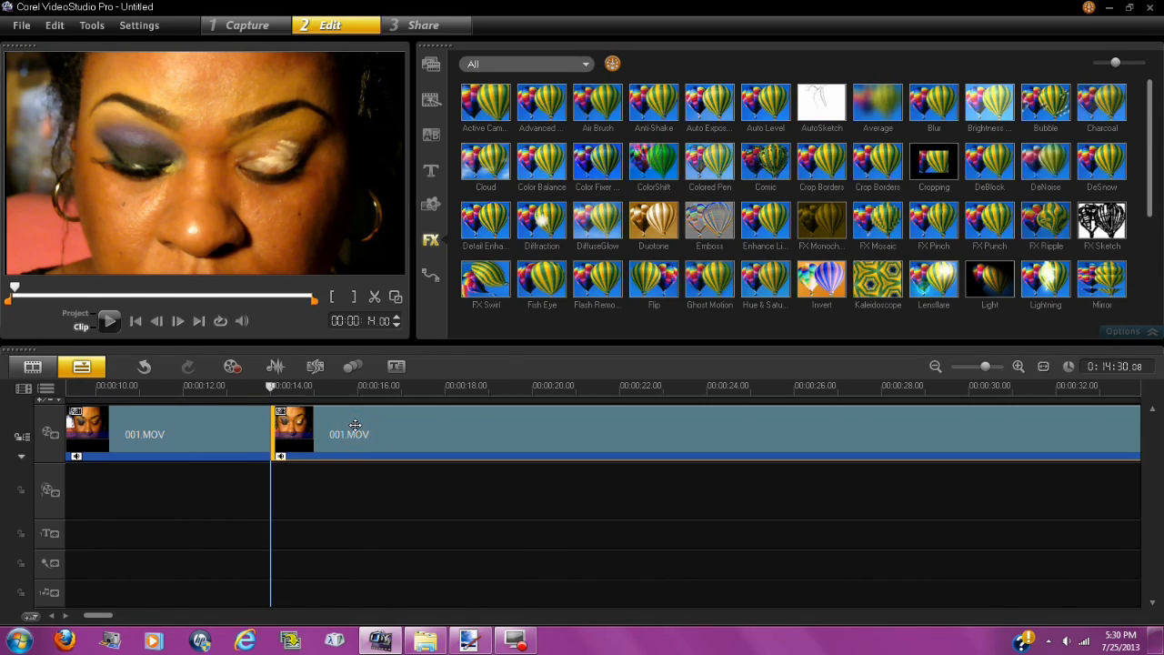
right_click(348, 434)
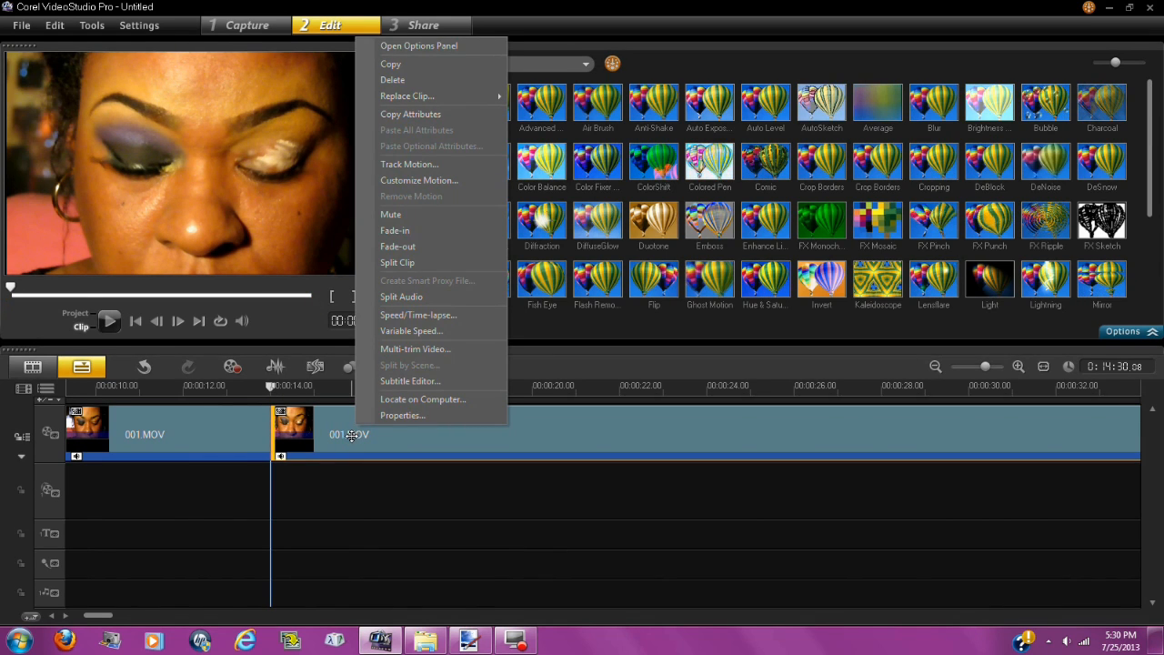
mouse_move(418, 315)
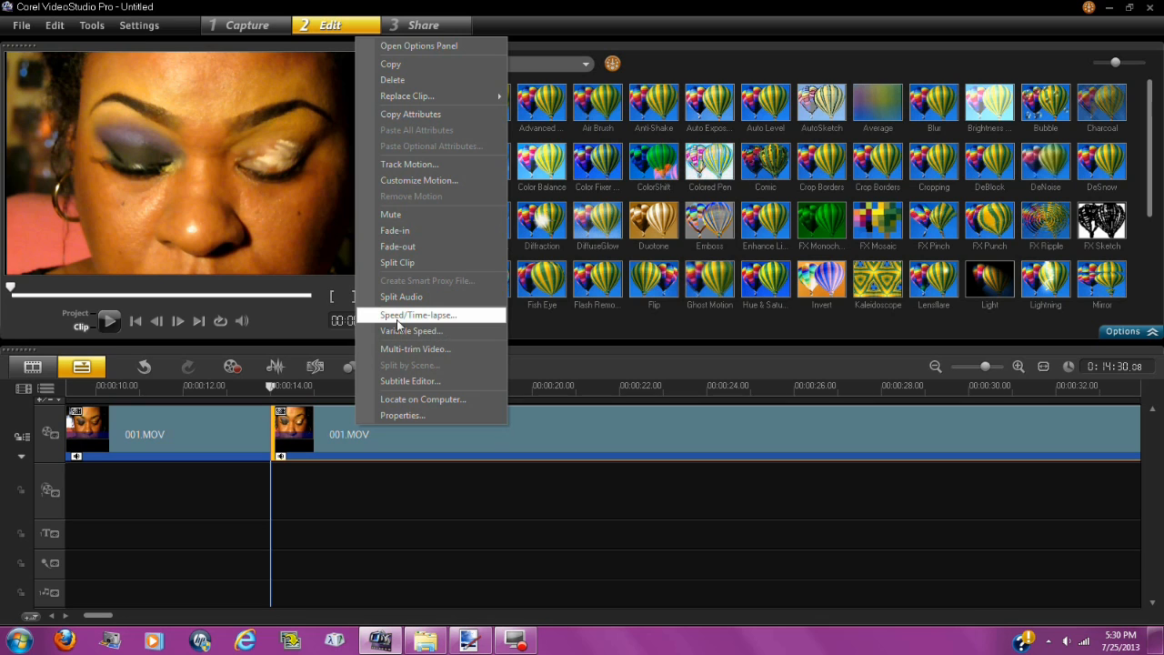
mouse_move(476, 323)
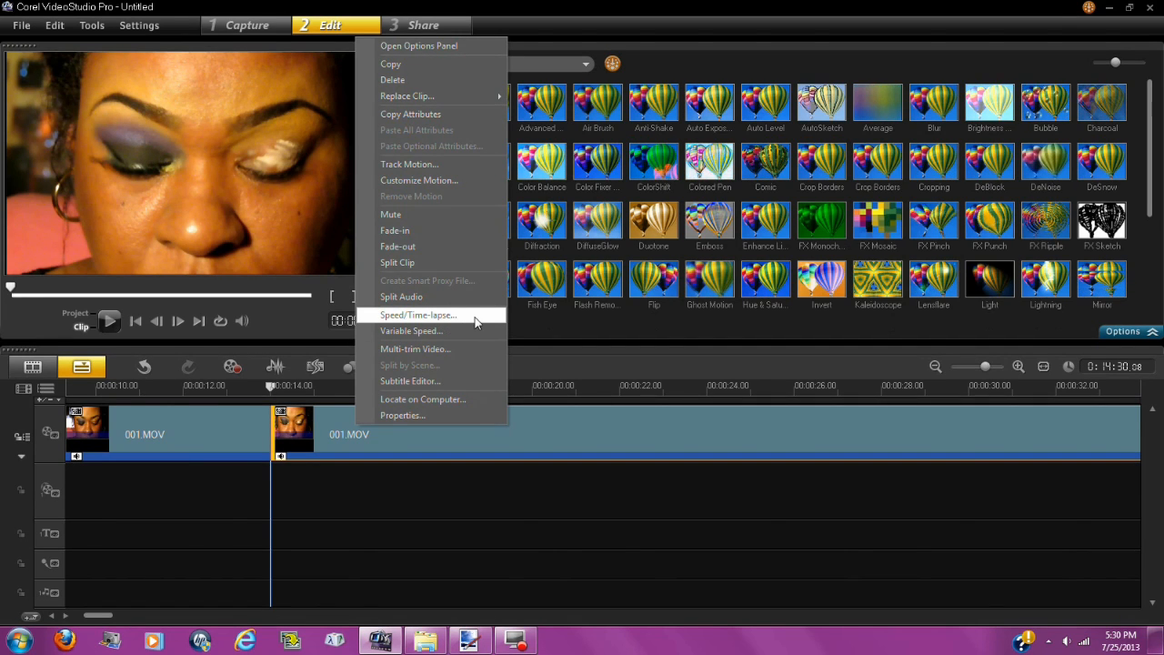
left_click(417, 314)
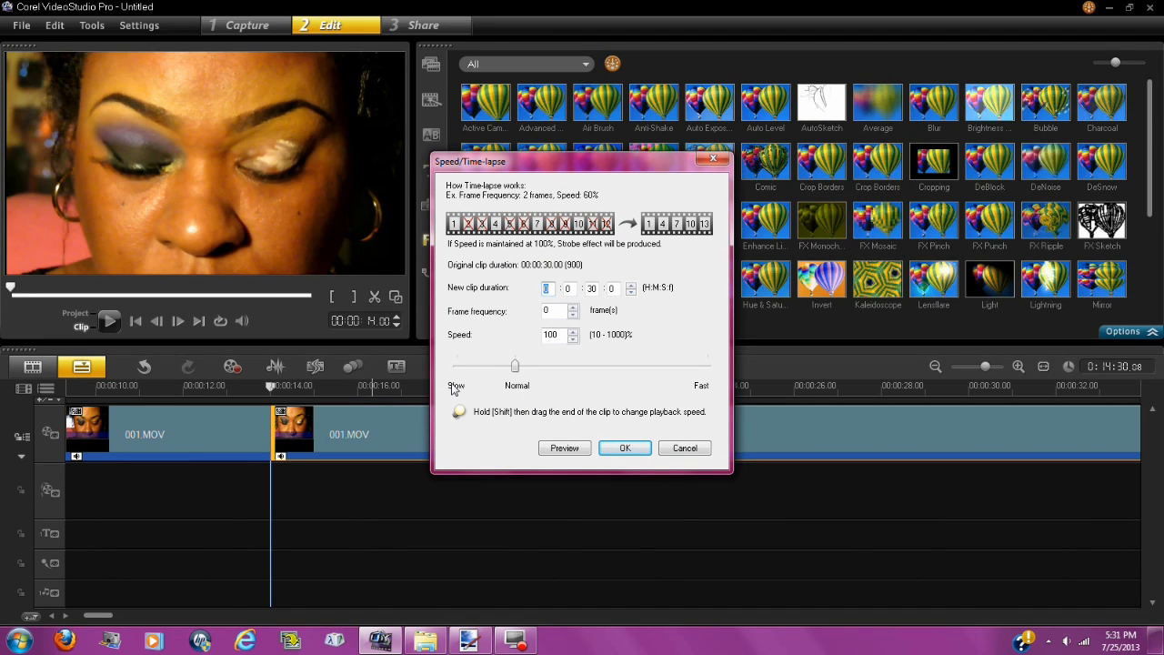
mouse_move(701, 394)
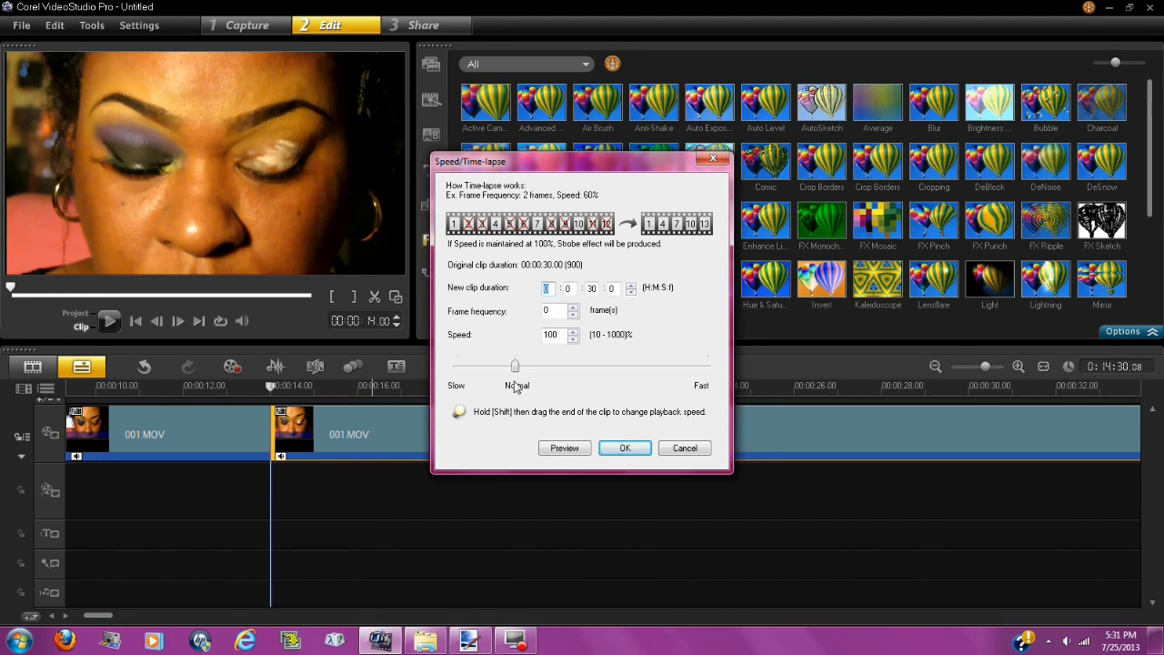
- Set the Speed slider to 590% and apply it to the middle clip
left_click_drag(515, 366, 517, 366)
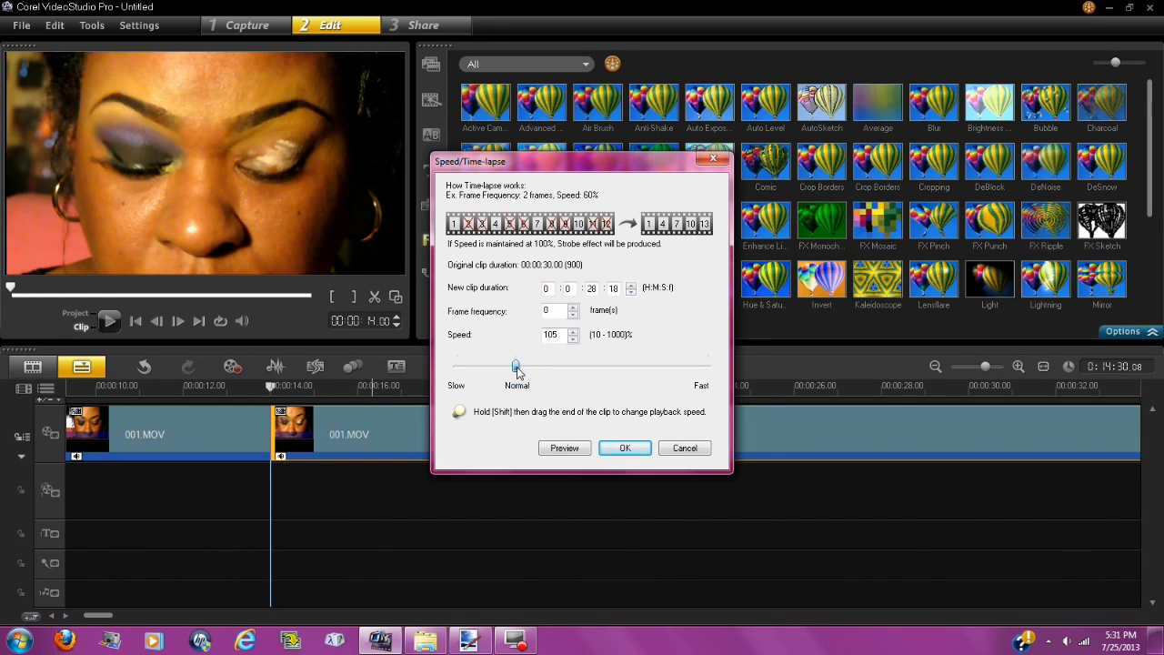
left_click_drag(517, 366, 577, 366)
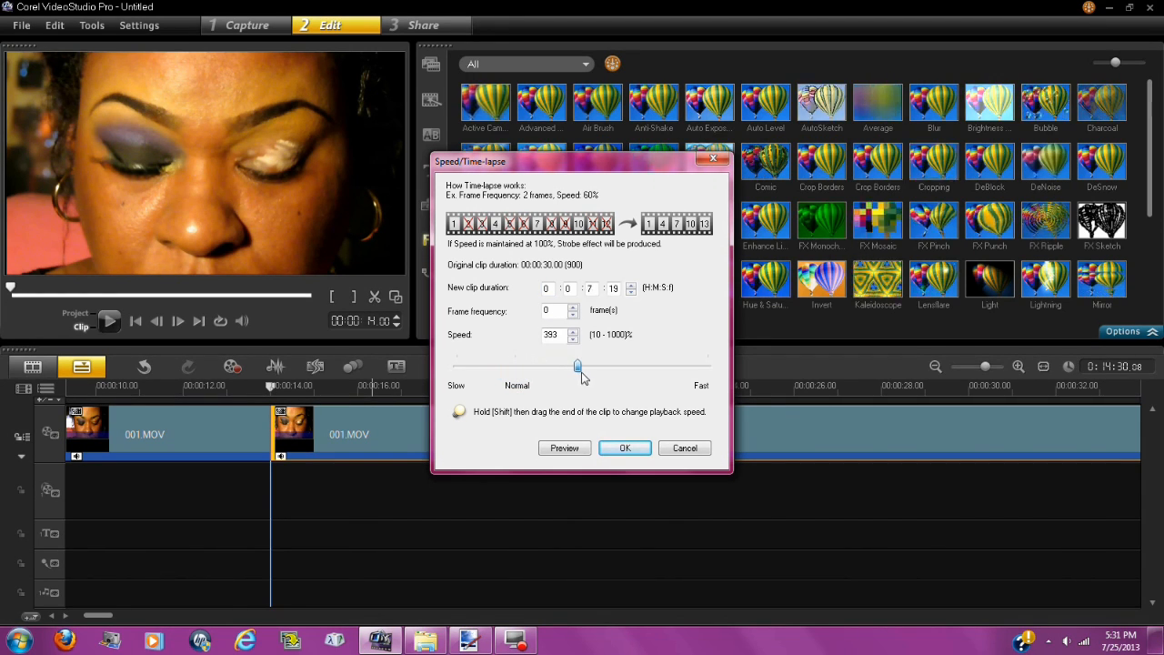
left_click_drag(578, 365, 634, 366)
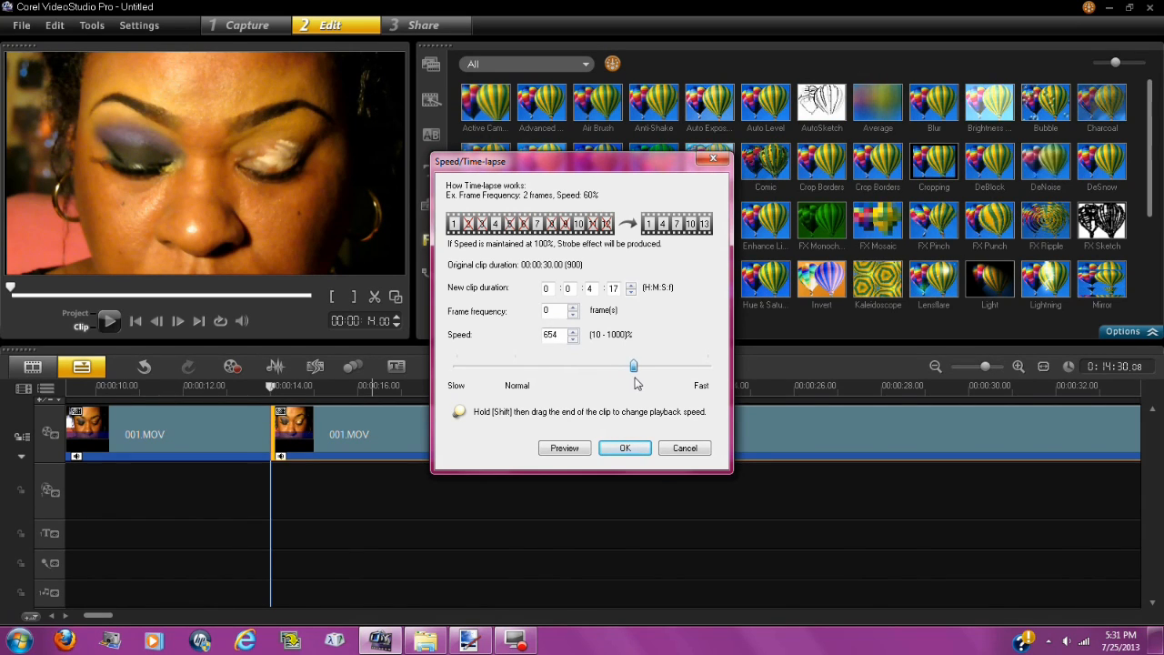
left_click_drag(634, 365, 664, 365)
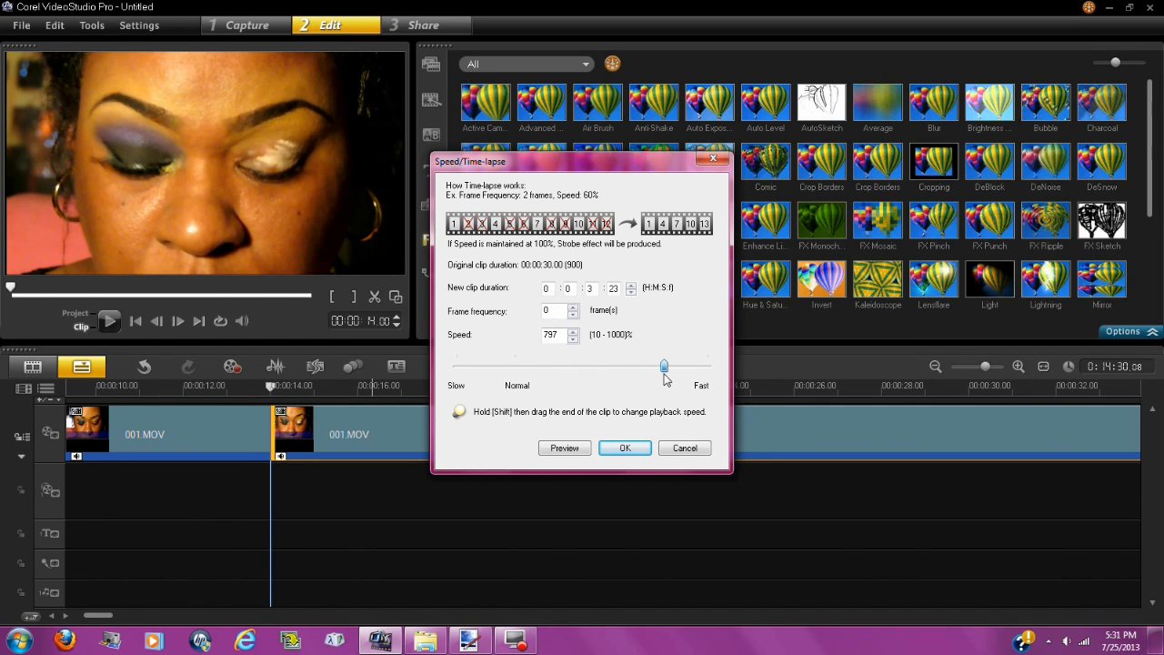
left_click_drag(664, 365, 623, 366)
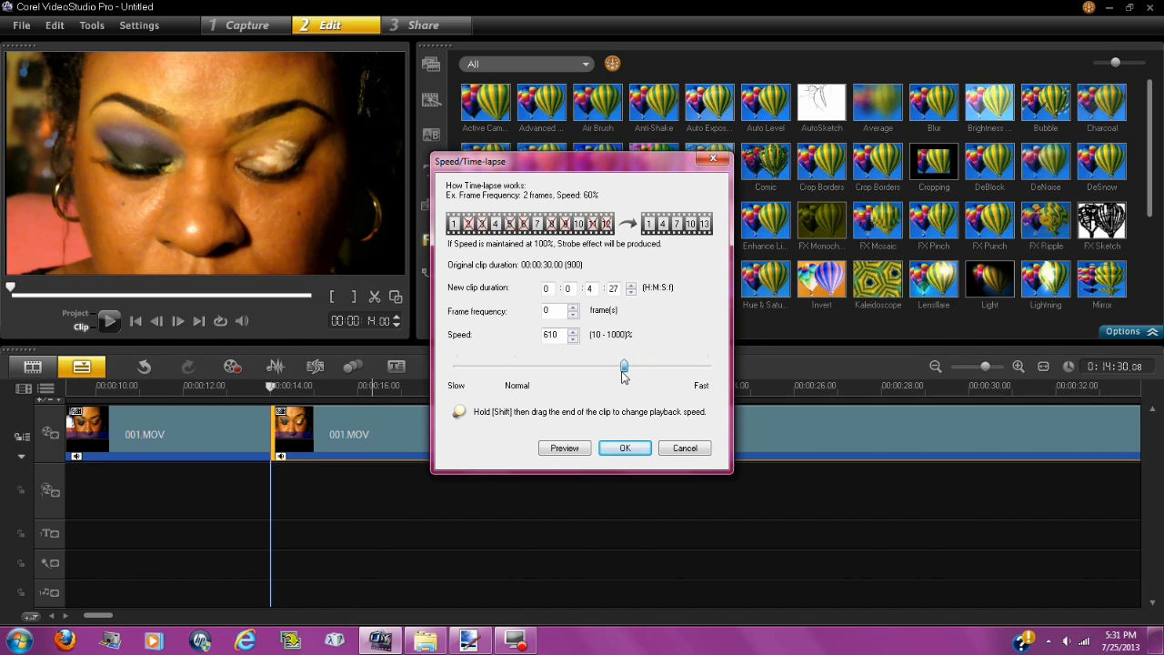
left_click_drag(623, 367, 532, 367)
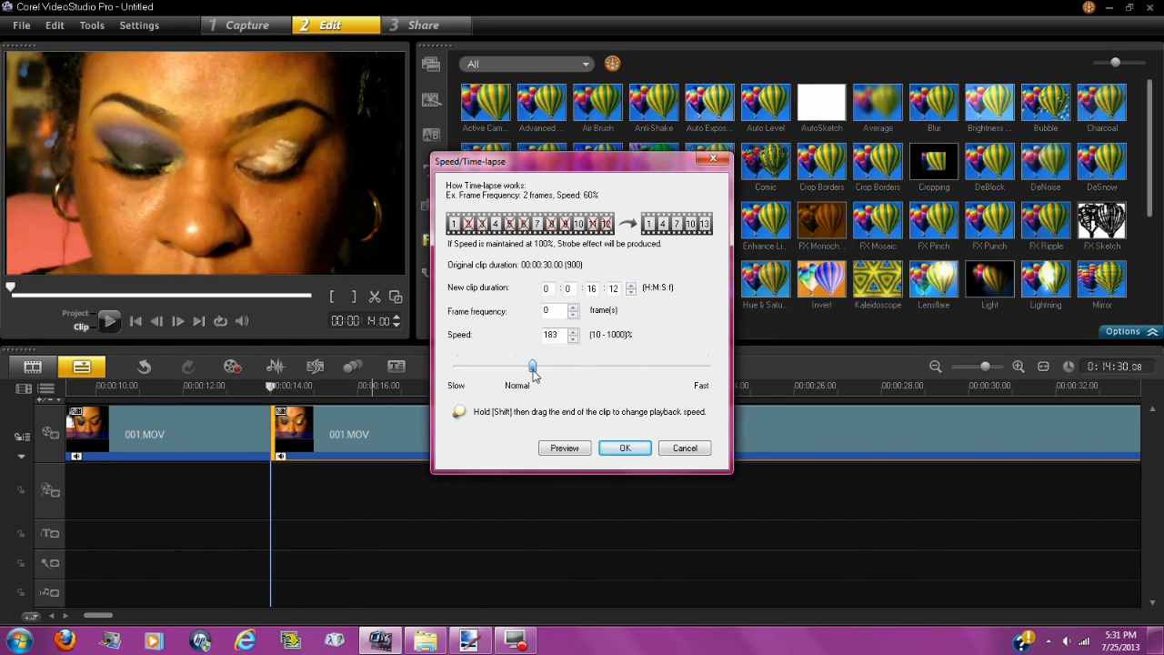
left_click_drag(532, 365, 542, 365)
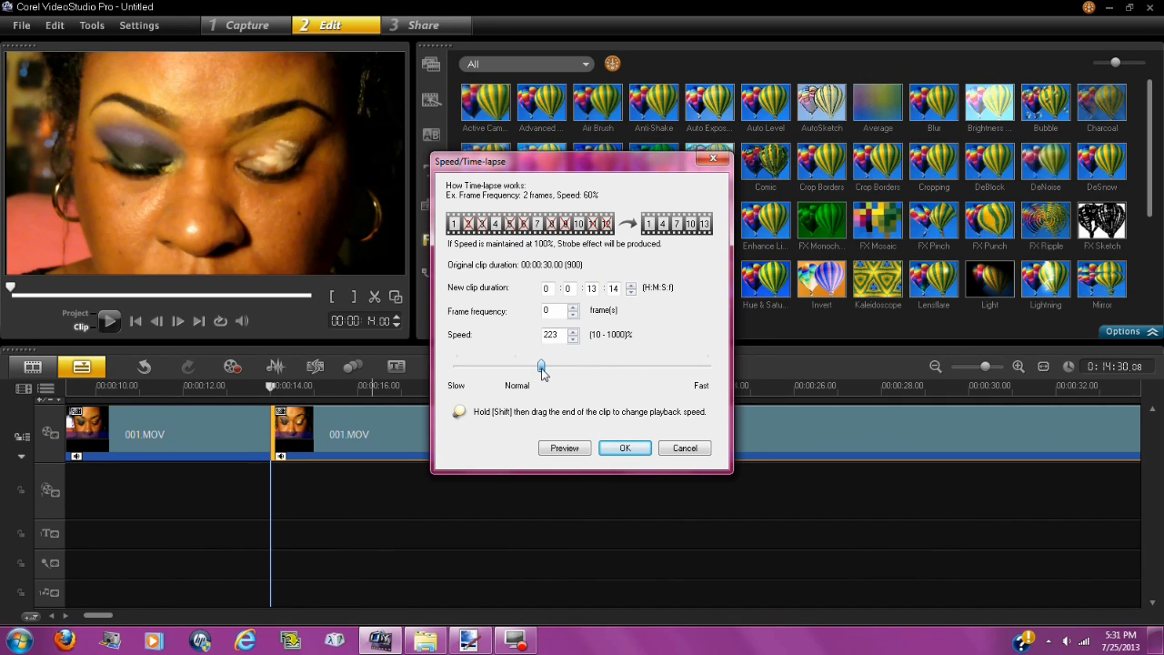
left_click_drag(541, 365, 570, 365)
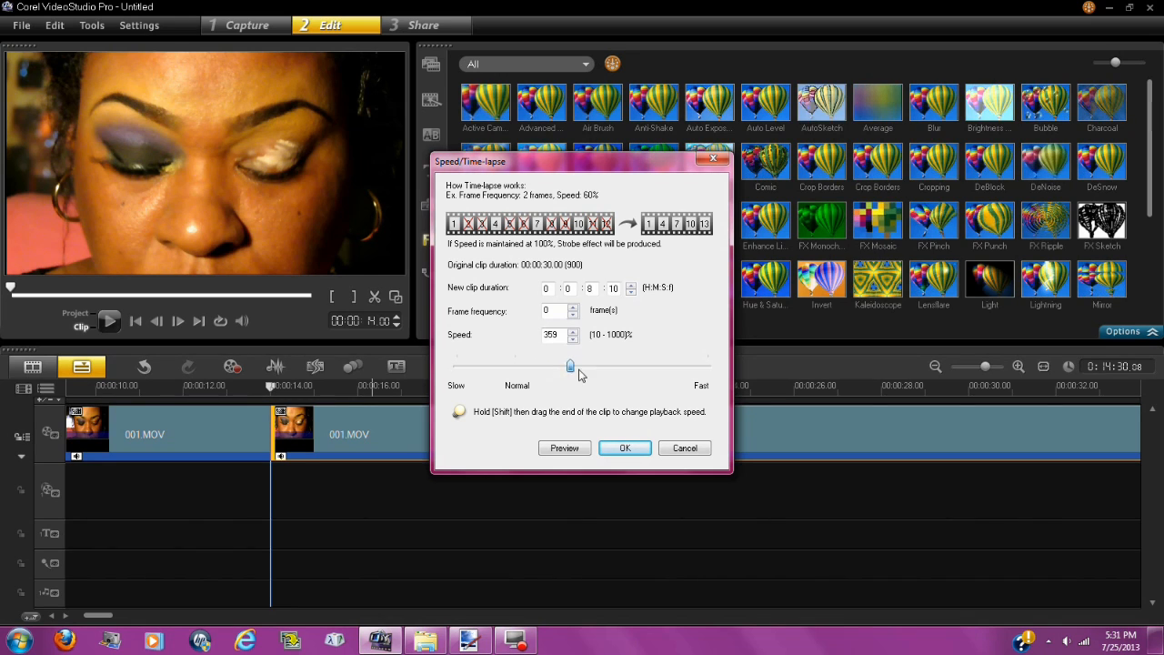
left_click_drag(571, 365, 613, 366)
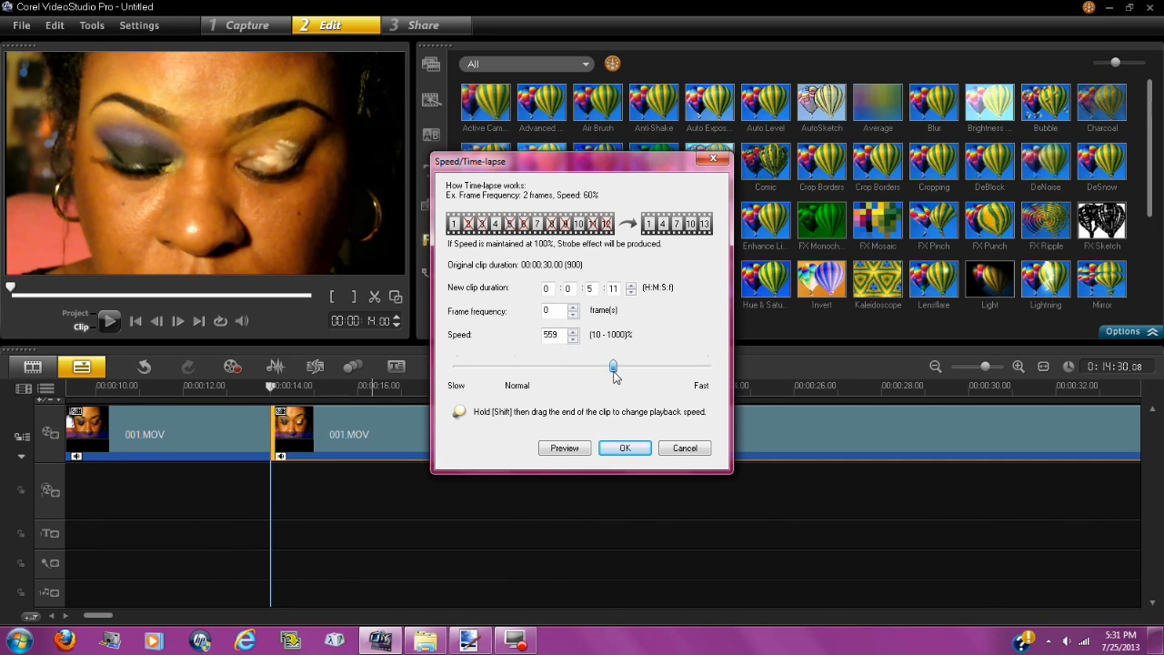
left_click_drag(612, 368, 619, 368)
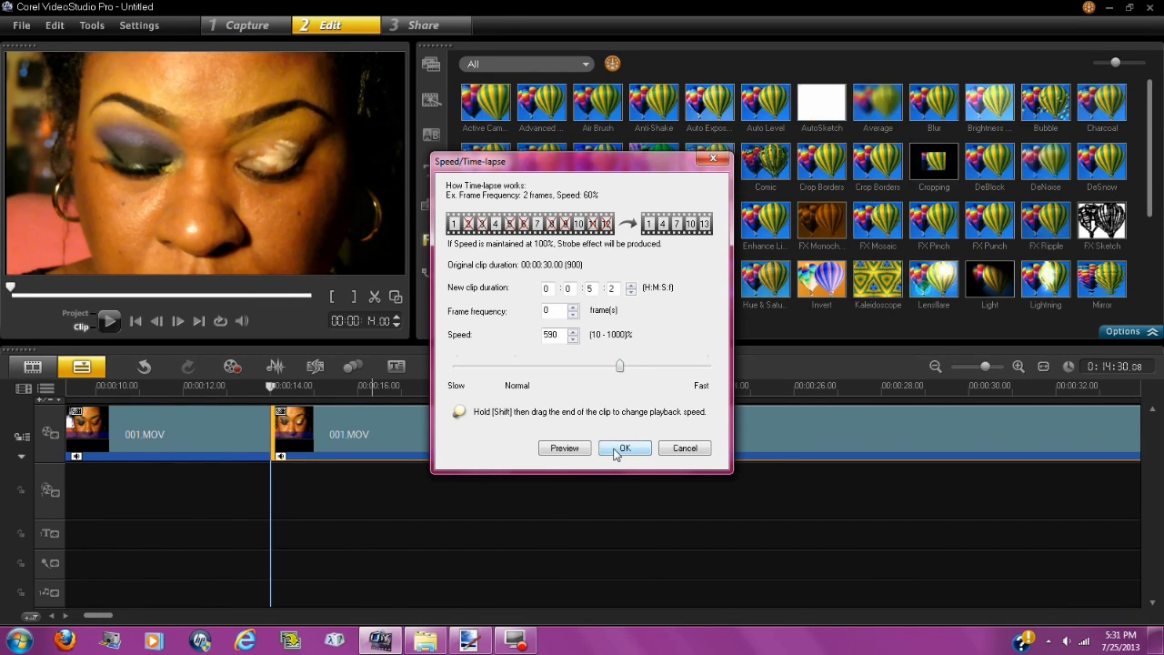
left_click(625, 448)
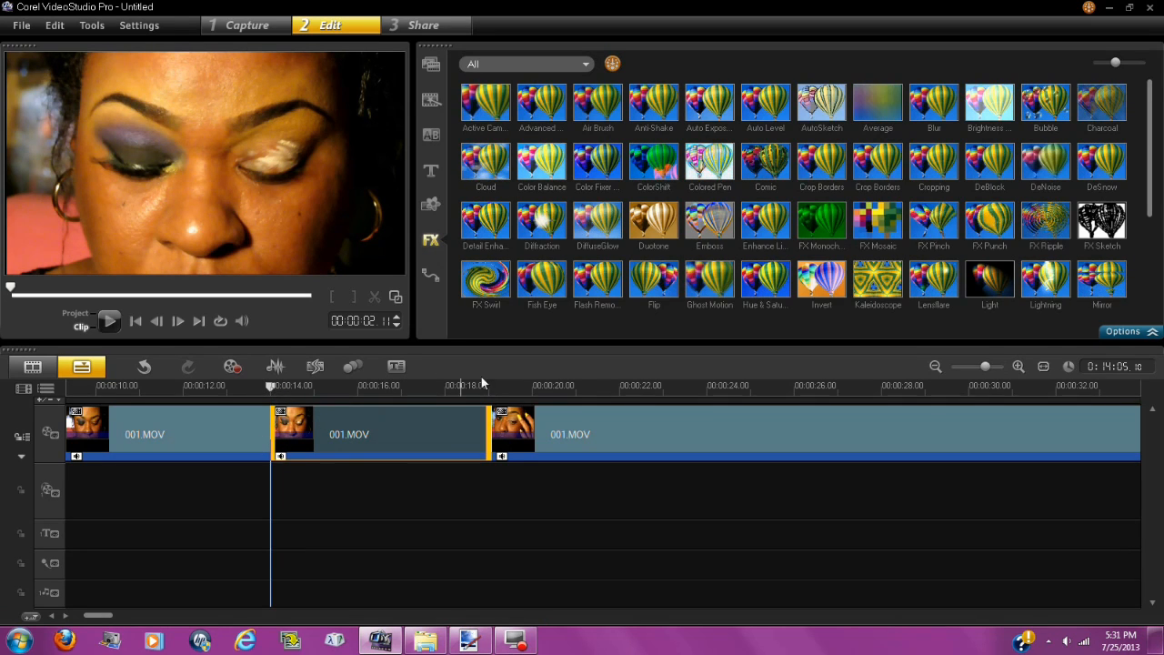
mouse_move(500, 471)
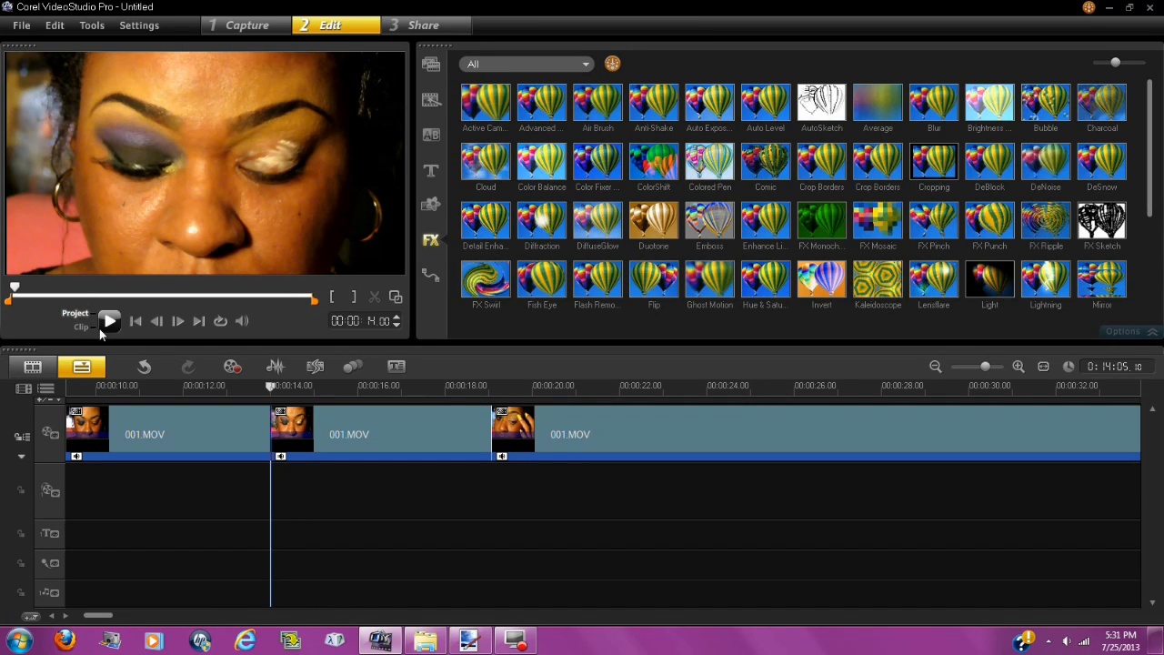
mouse_move(109, 321)
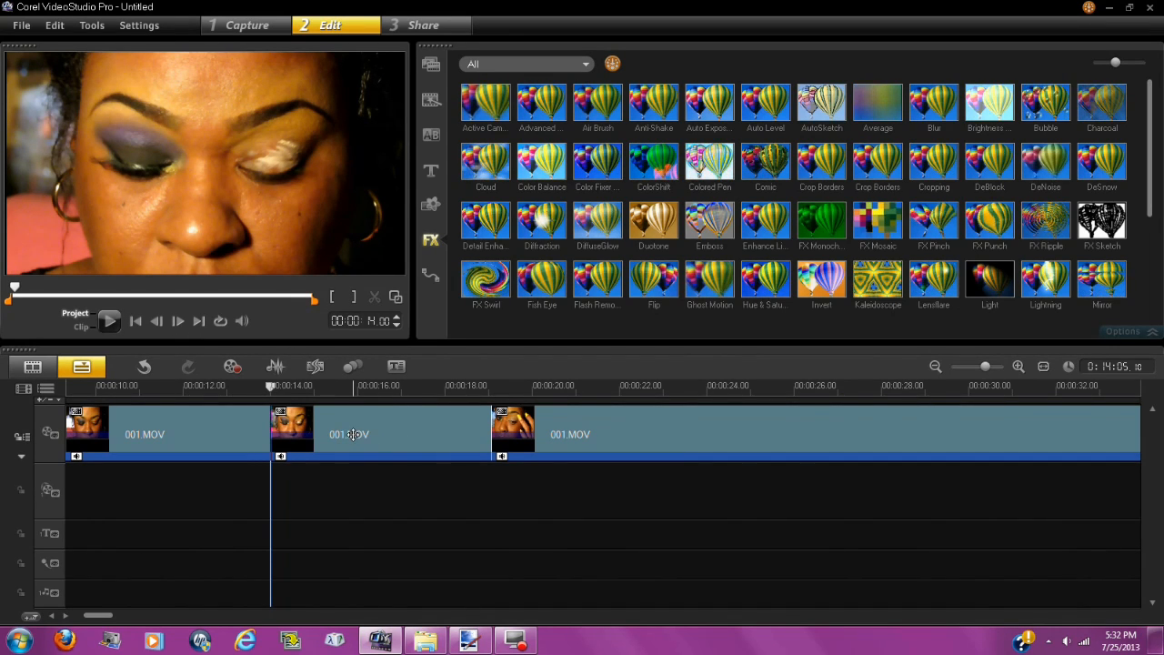
- Open the context menu options for the sped-up middle clip
right_click(348, 433)
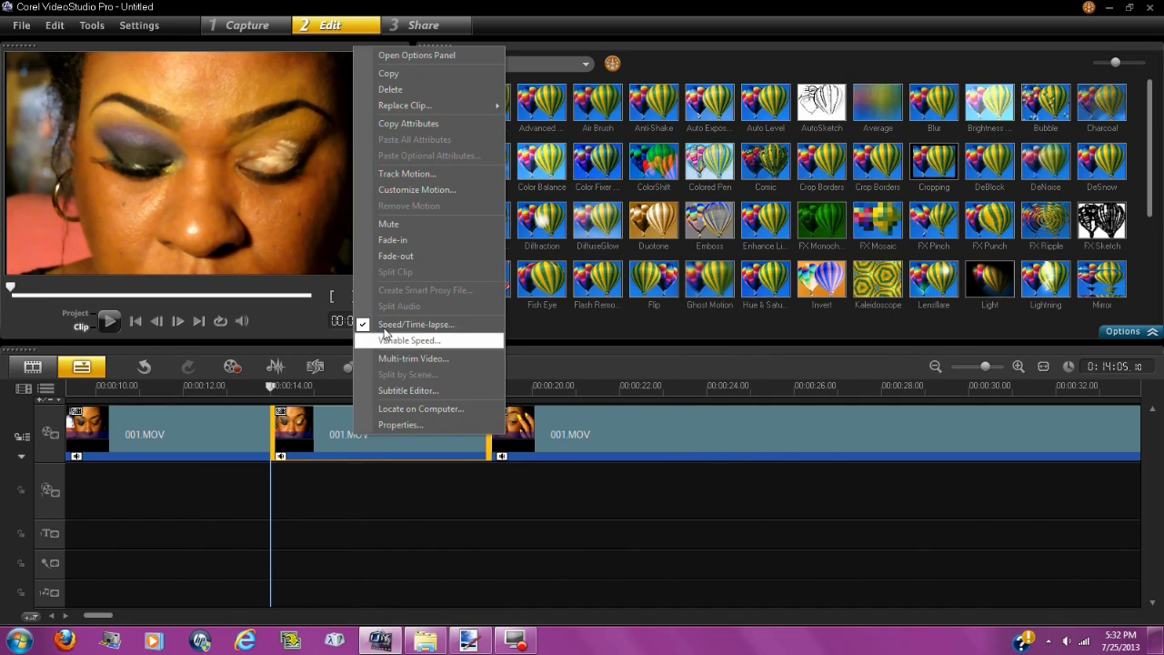
mouse_move(390, 224)
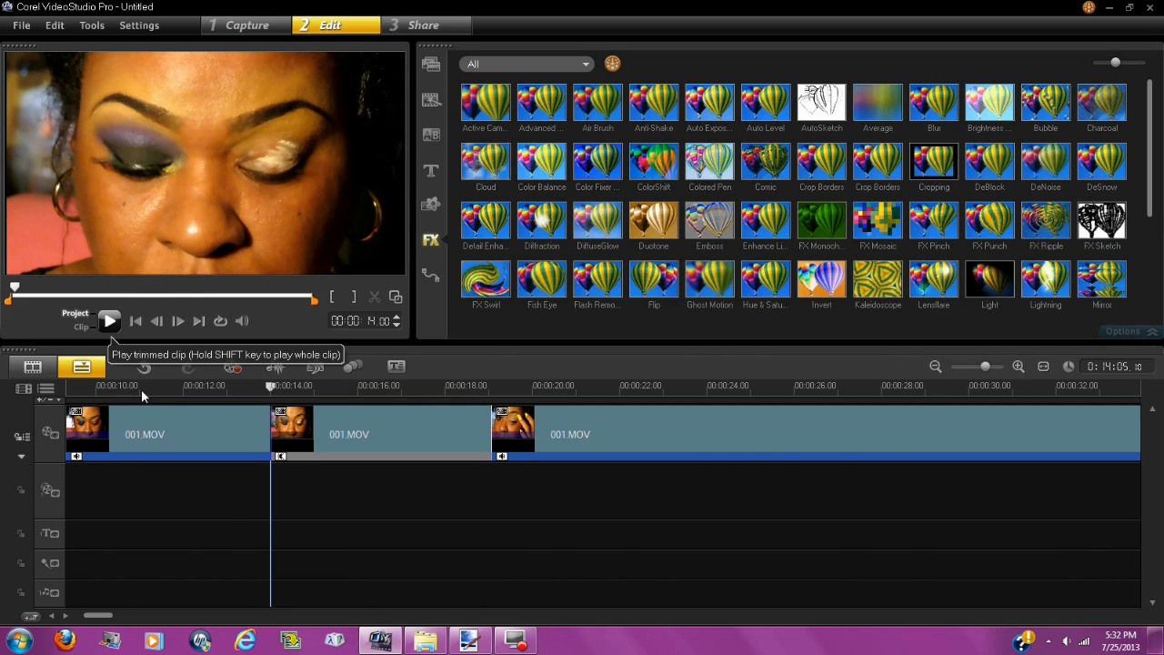
left_click(109, 320)
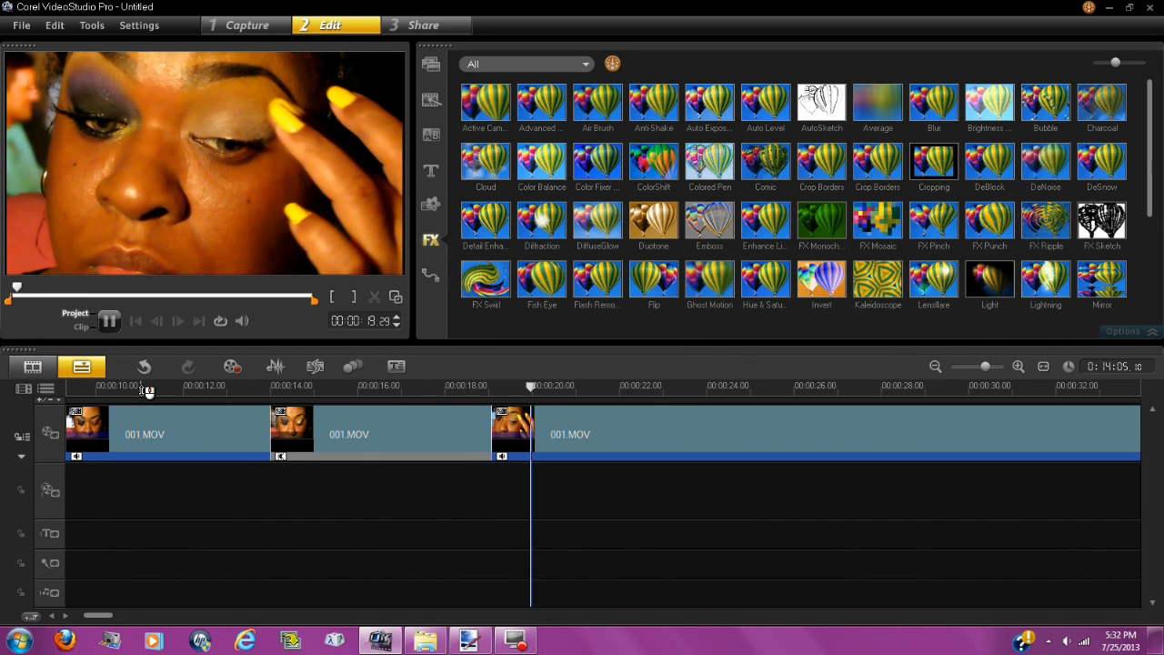
left_click(109, 320)
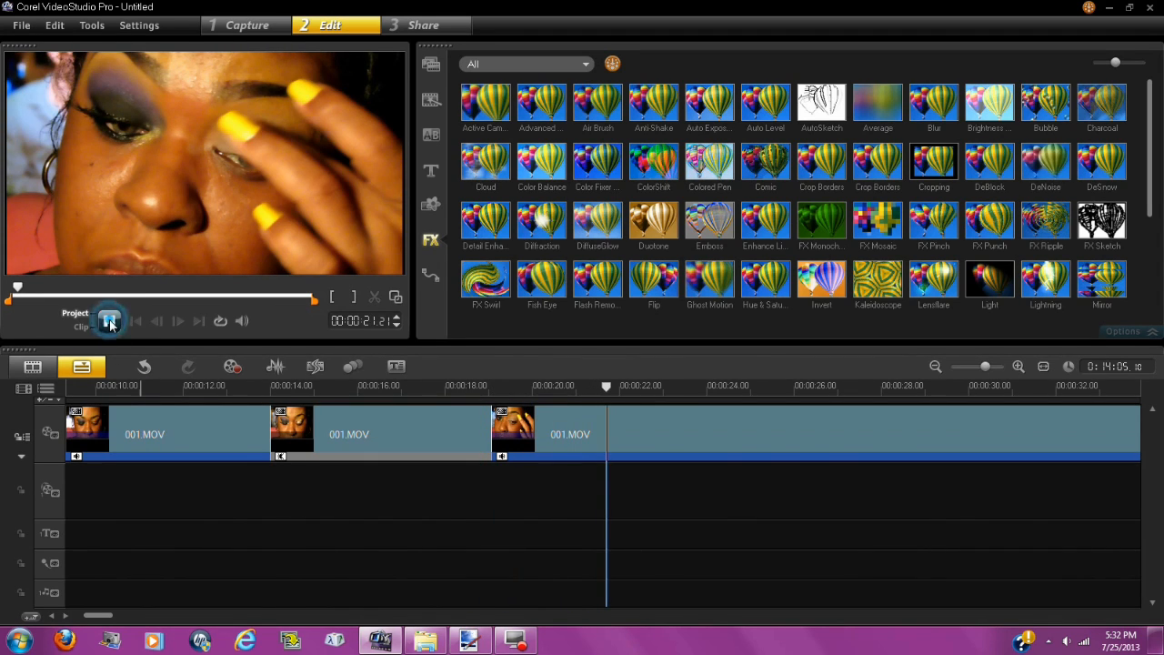
left_click(110, 320)
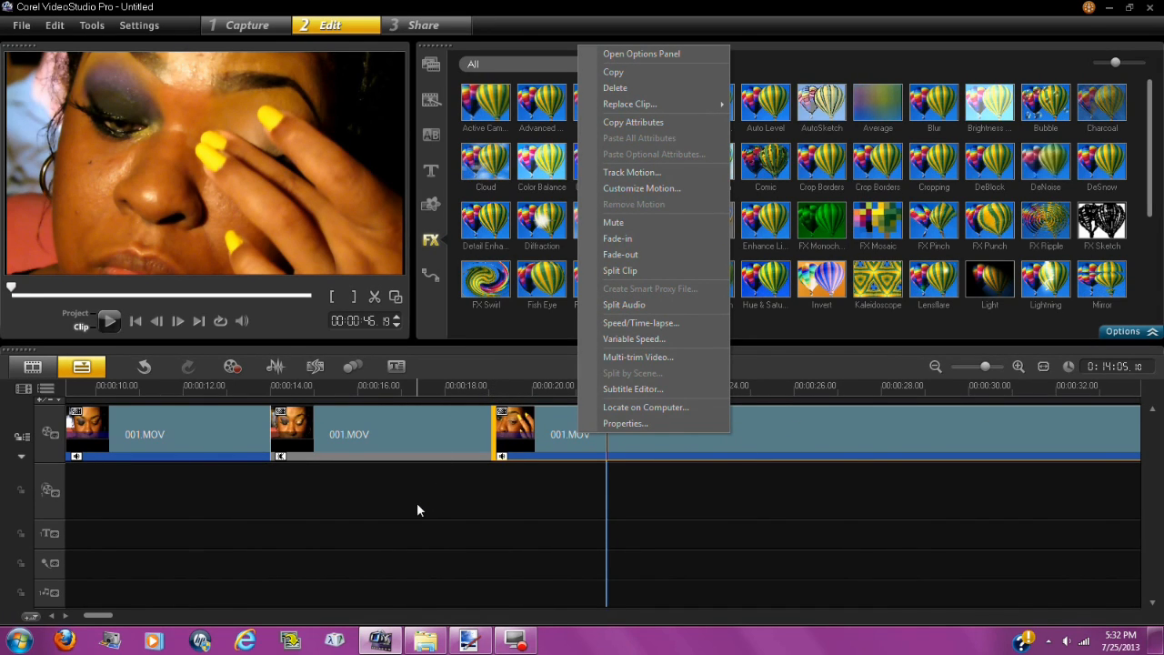
mouse_move(482, 369)
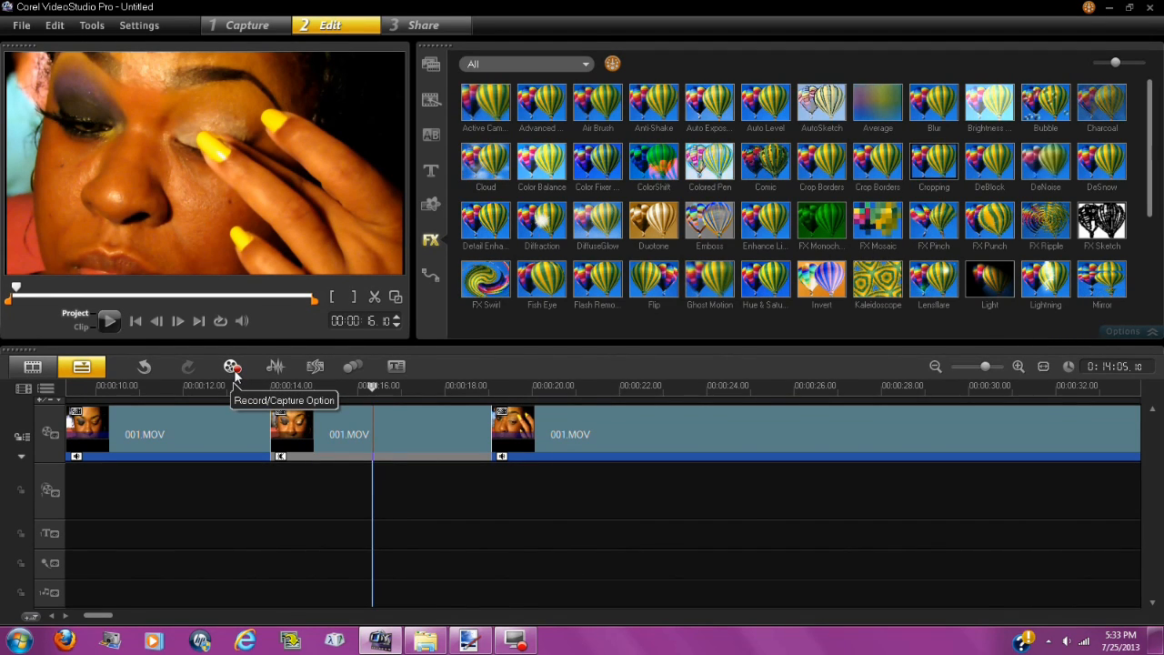
- Open the Record/Capture Option window from the timeline toolbar
left_click(233, 366)
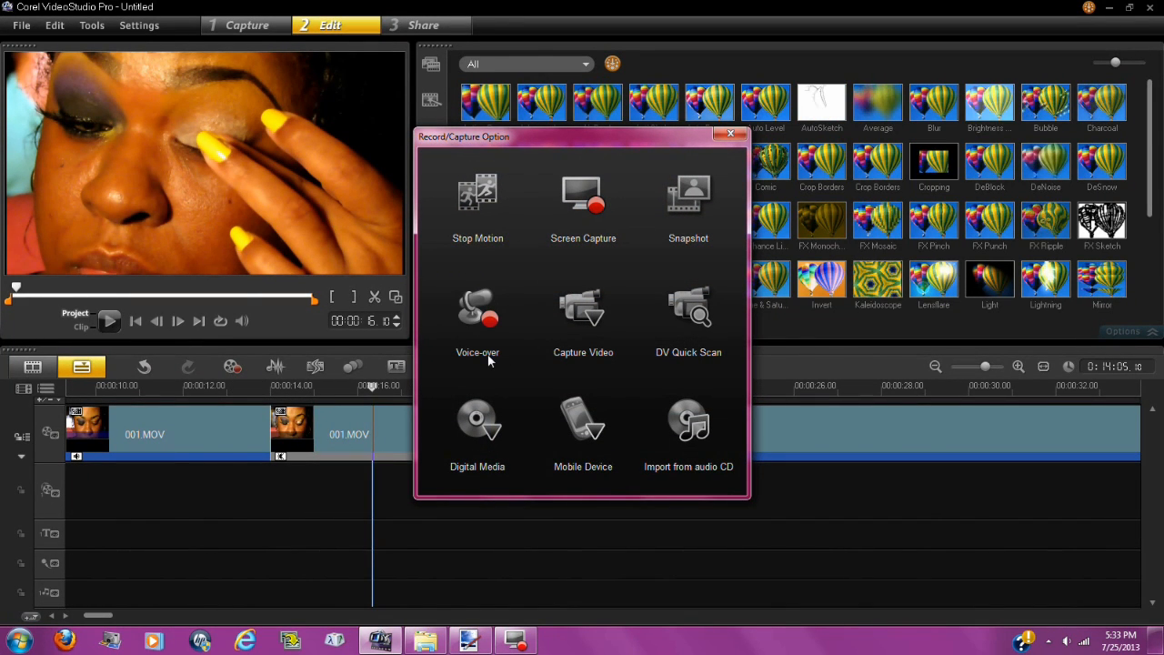
mouse_move(557, 254)
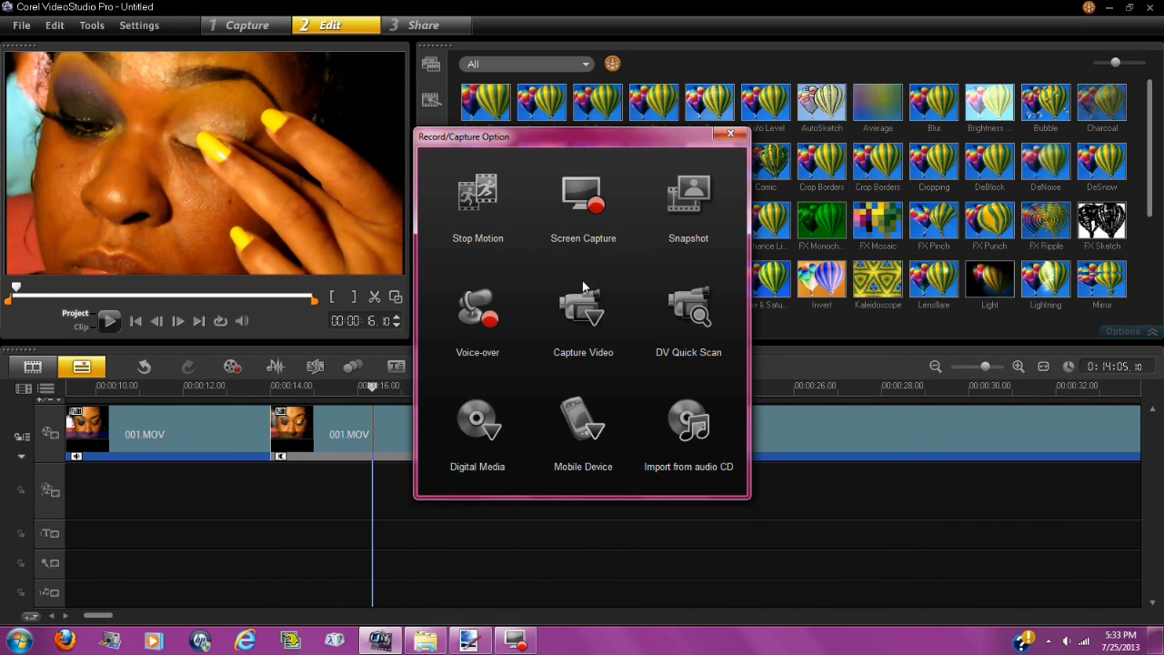
mouse_move(688, 357)
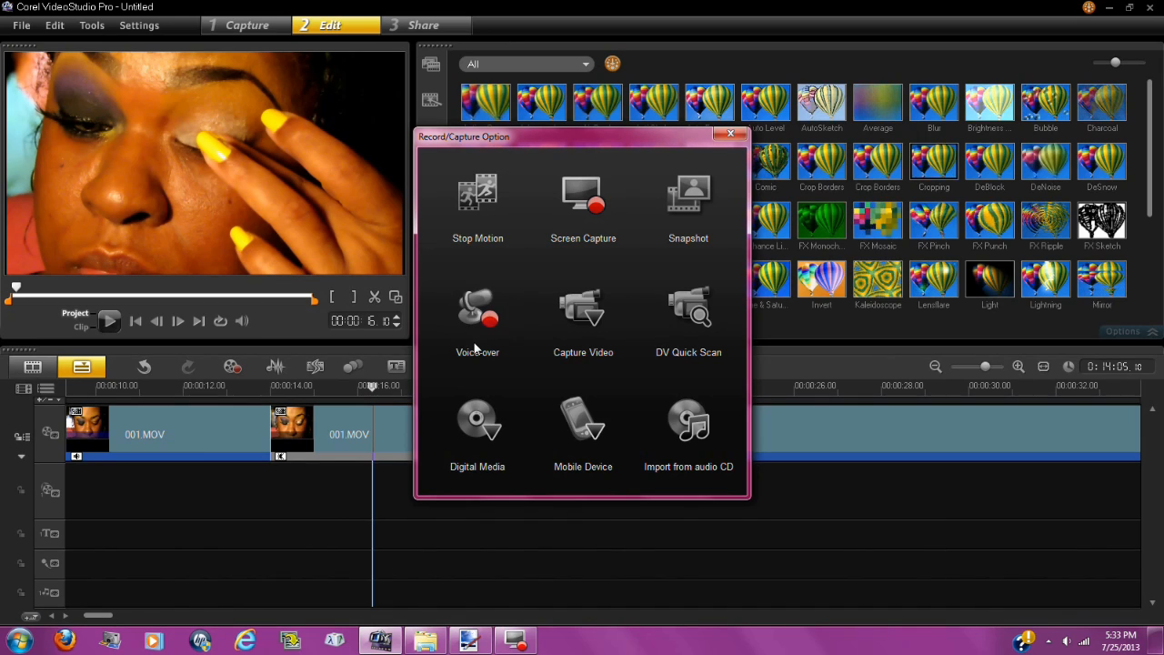
mouse_move(477, 309)
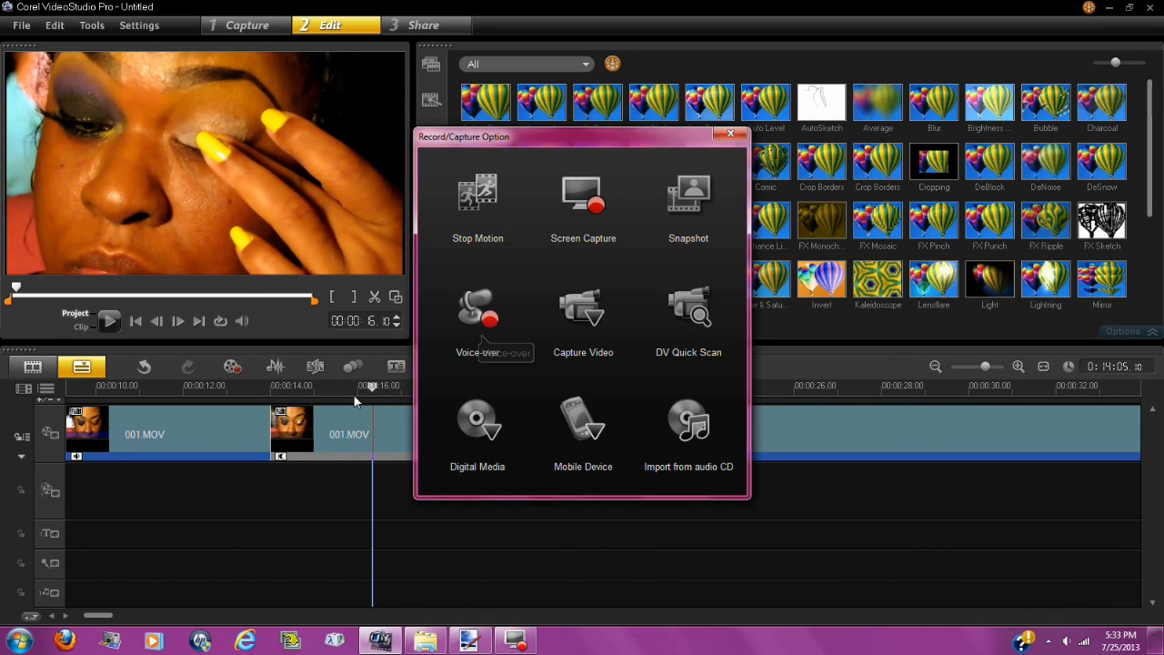
- Choose Voice-over and start the Adjust Volume recording check
left_click(730, 134)
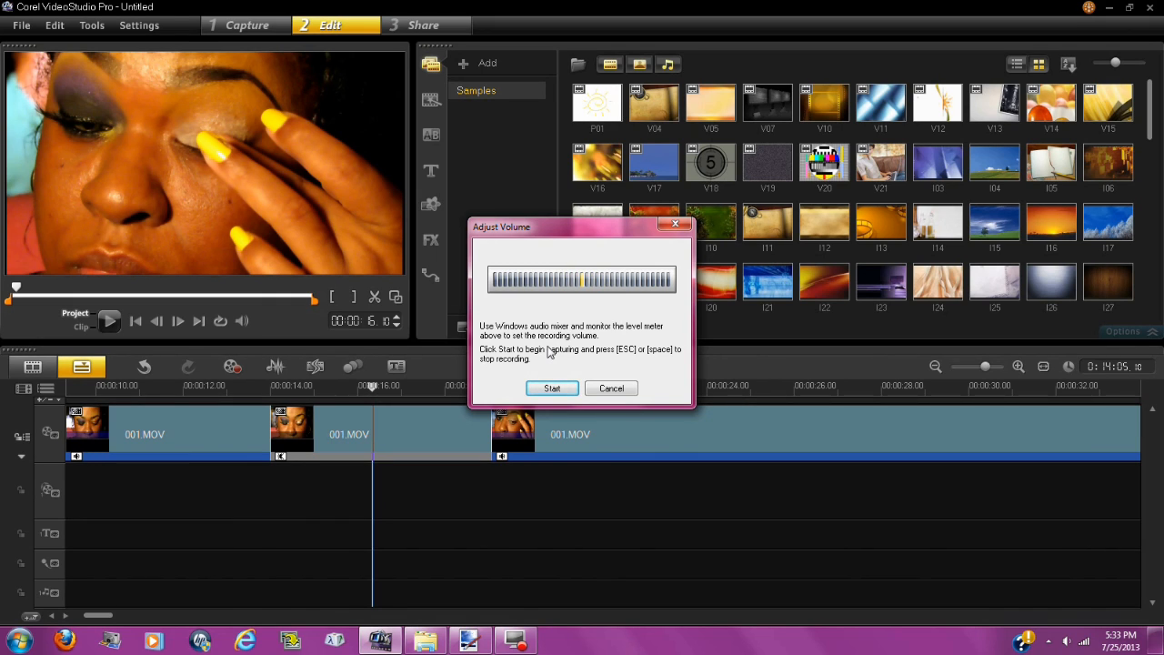
mouse_move(582, 319)
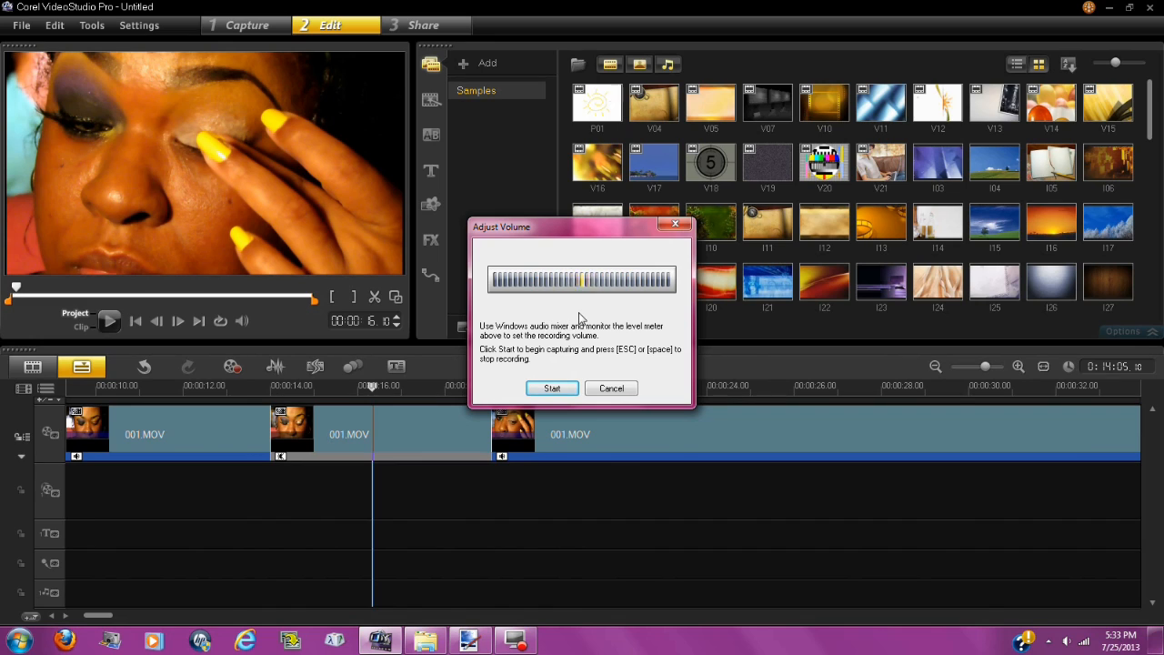
mouse_move(527, 349)
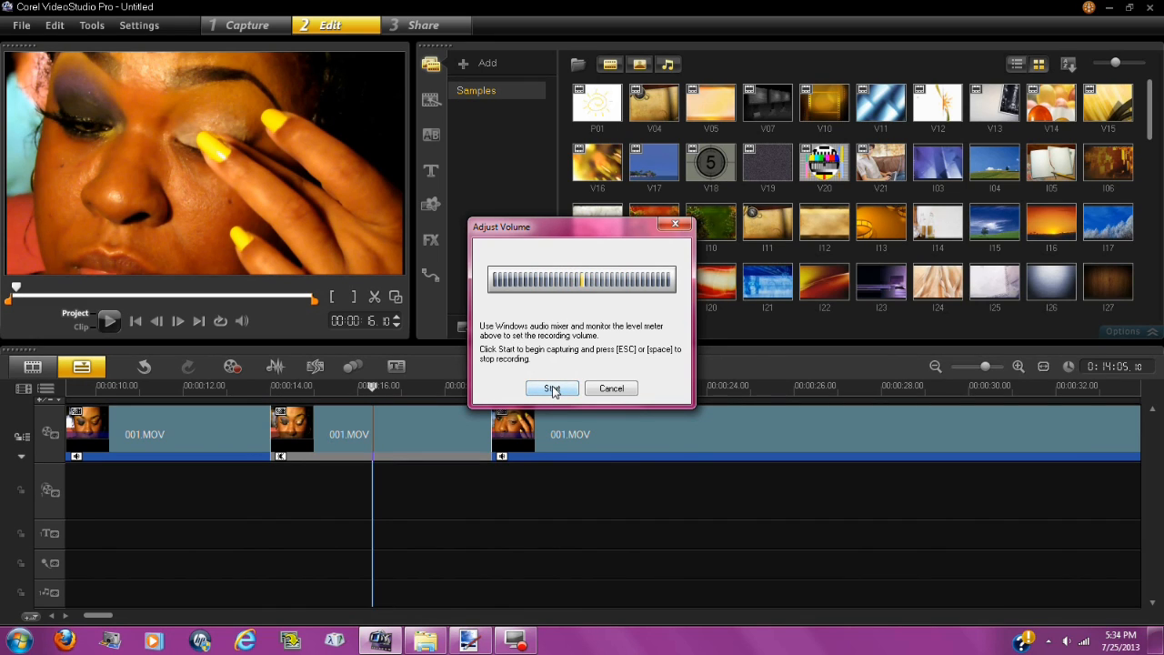
left_click(611, 389)
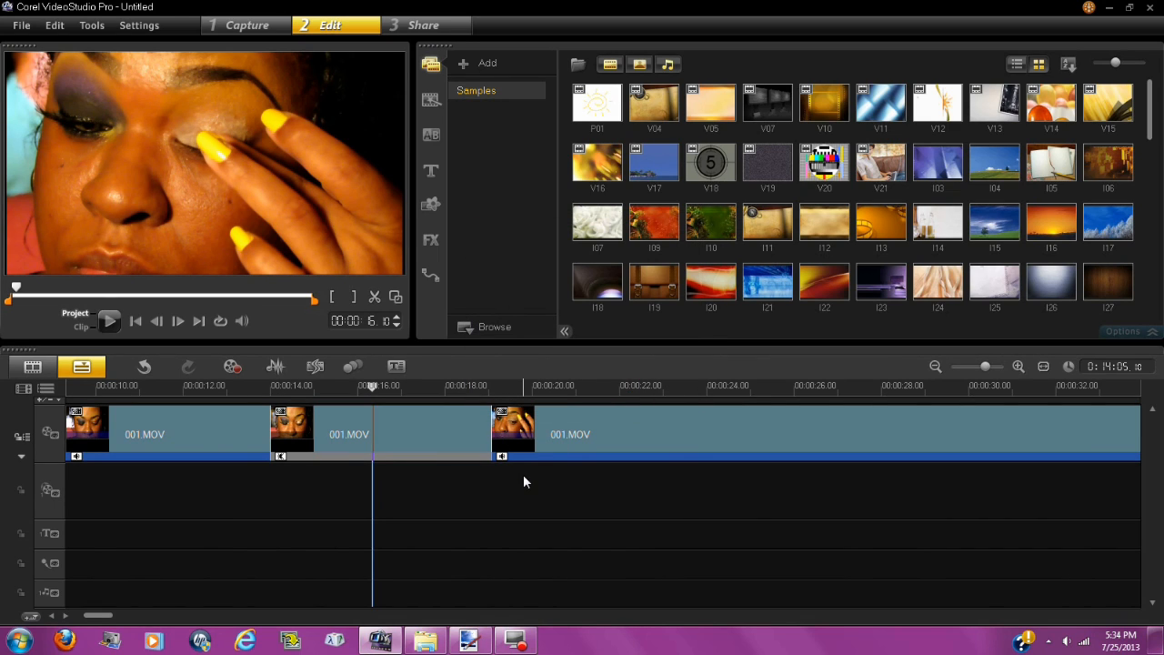
mouse_move(518, 479)
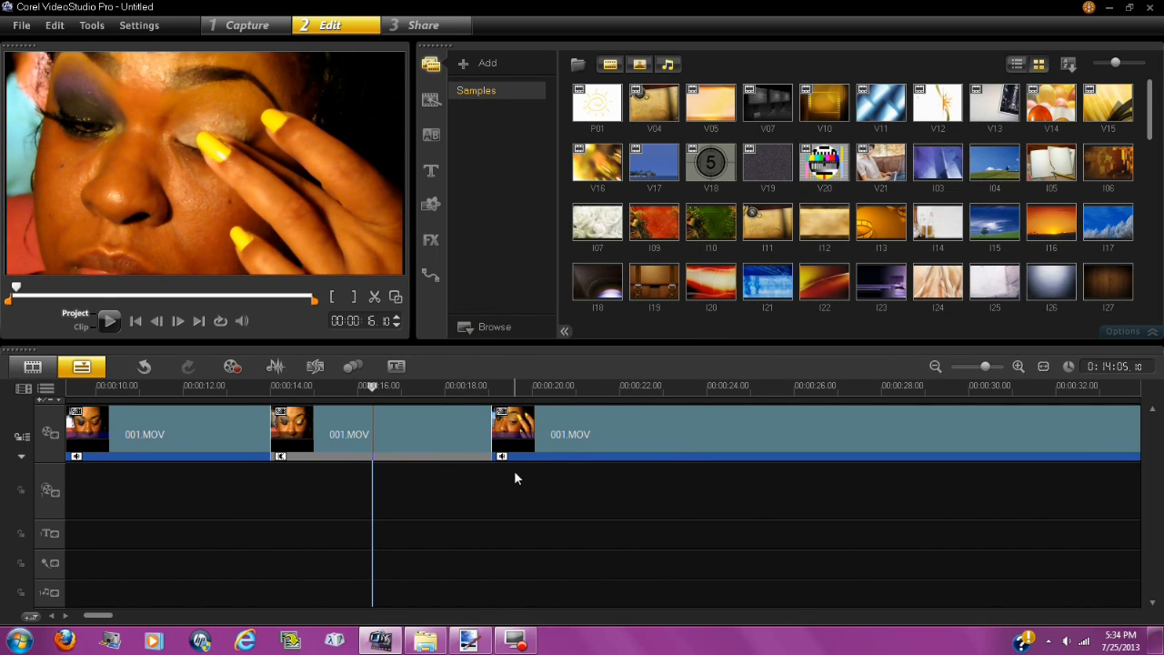